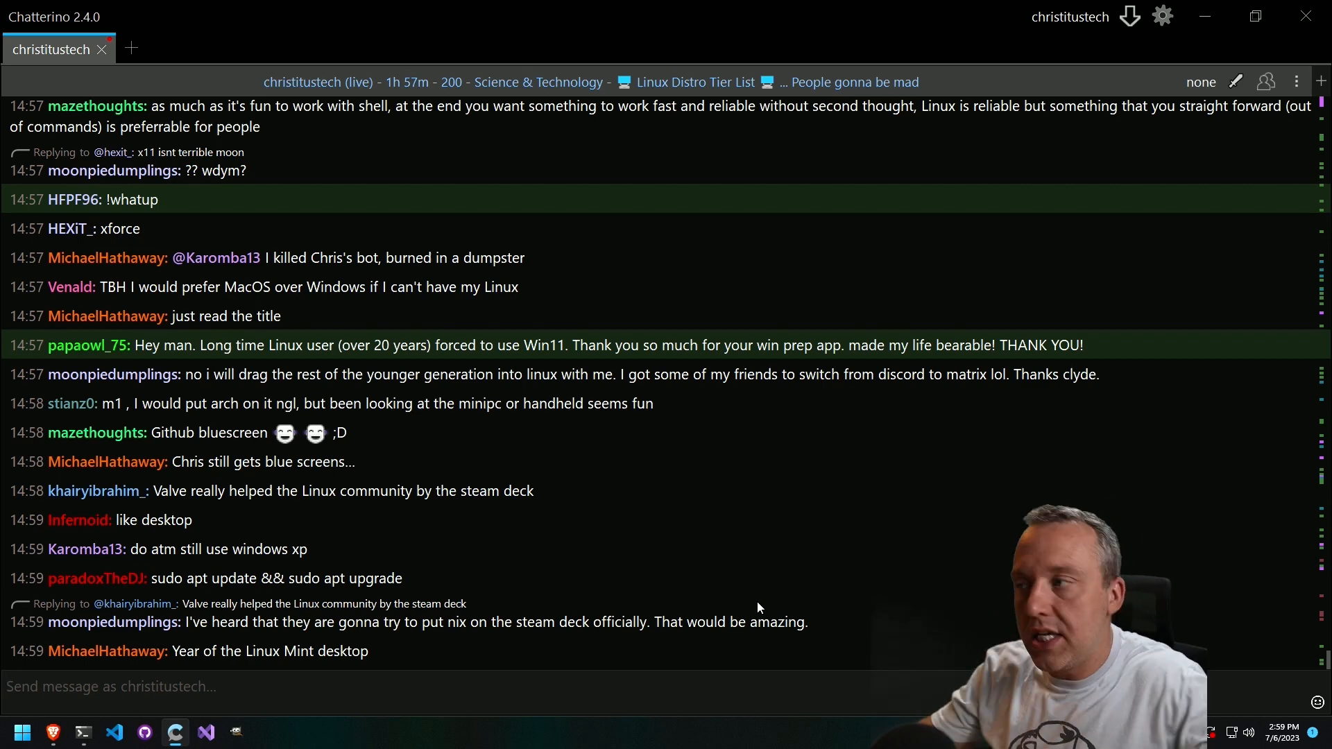
Step: Switch from Chatterino to the Chris Titus Tech homepage in Brave
left_click(53, 732)
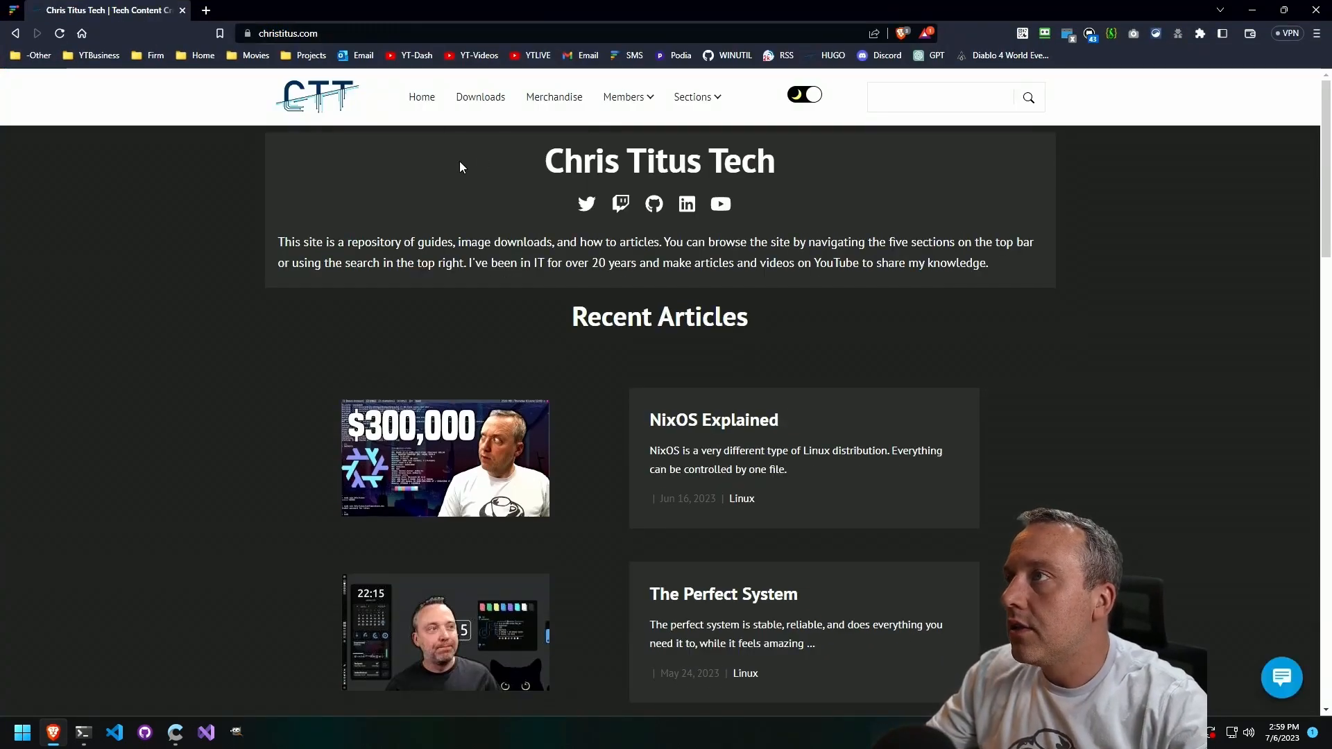
Step: Page through the Recent Articles from page 2 onward to reach the 'Steamdeck as a Desktop' guide
scroll("down", 3)
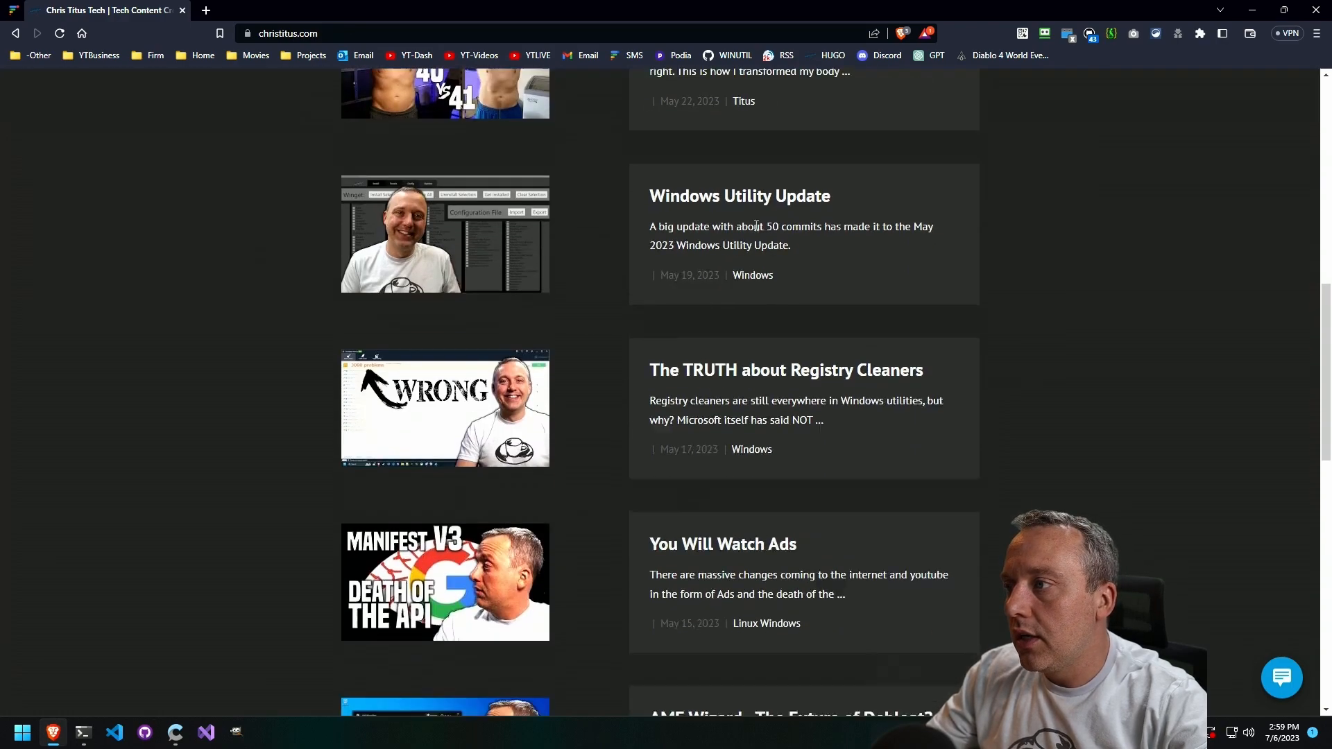
scroll("down", 3)
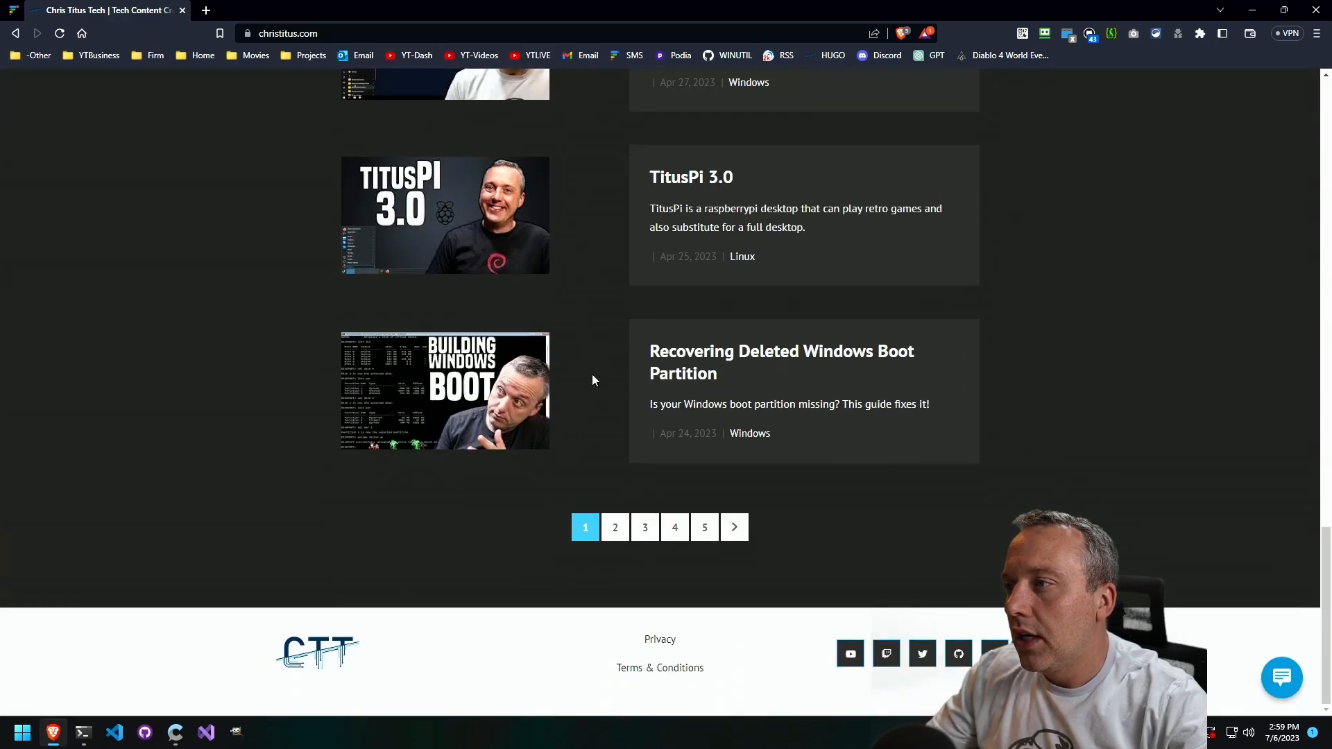
left_click(614, 527)
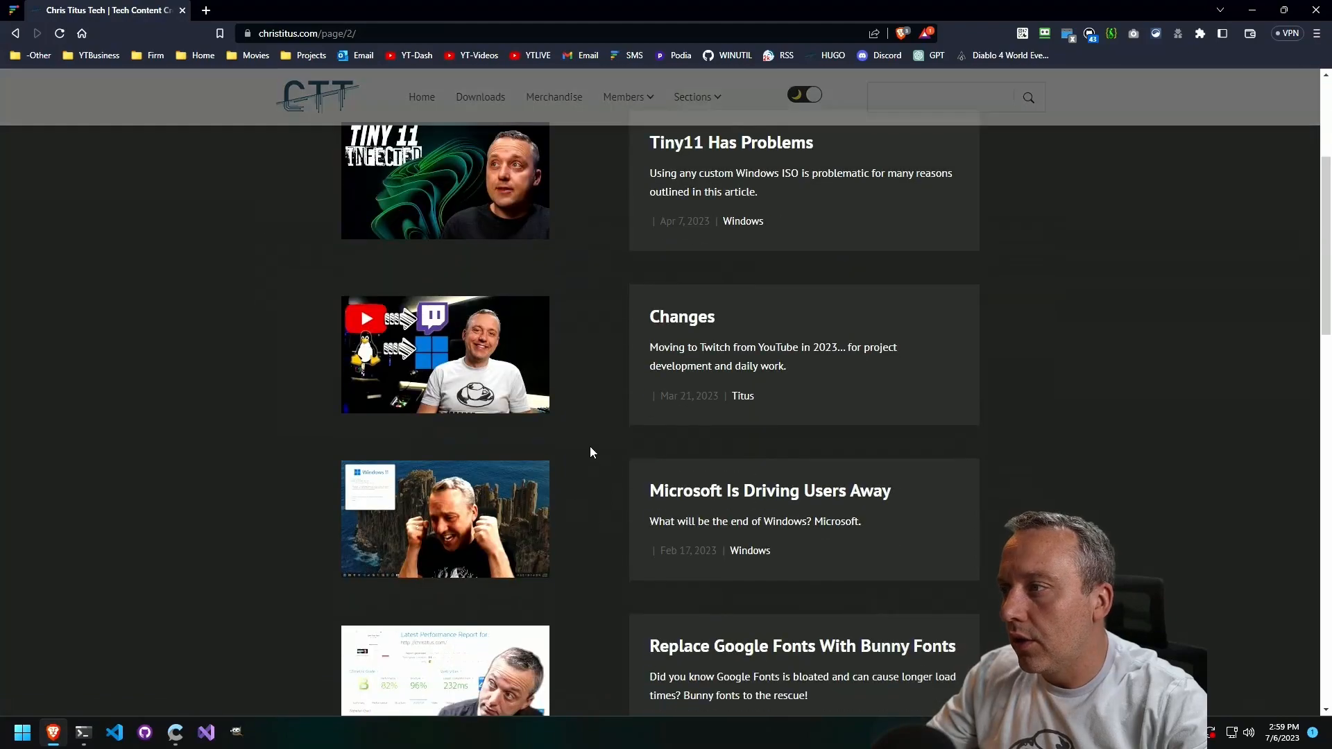
scroll("down", 3)
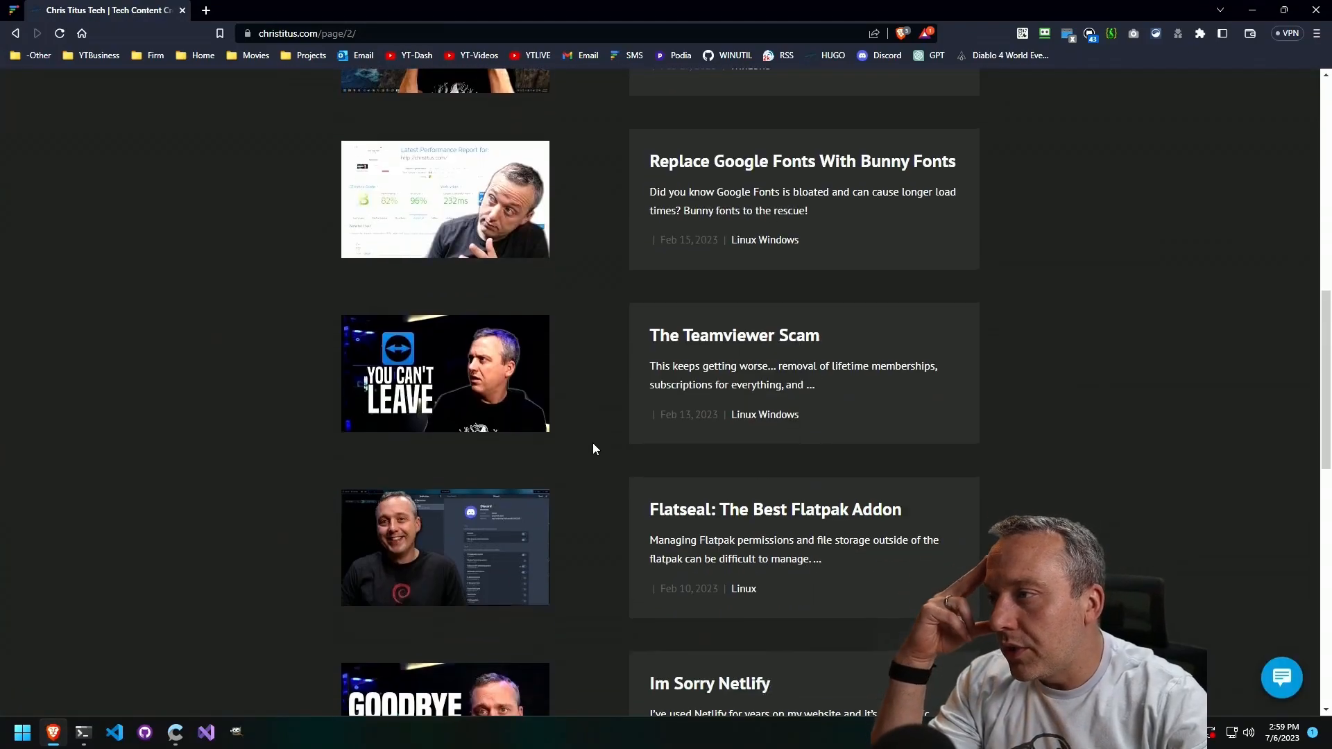
scroll("down", 3)
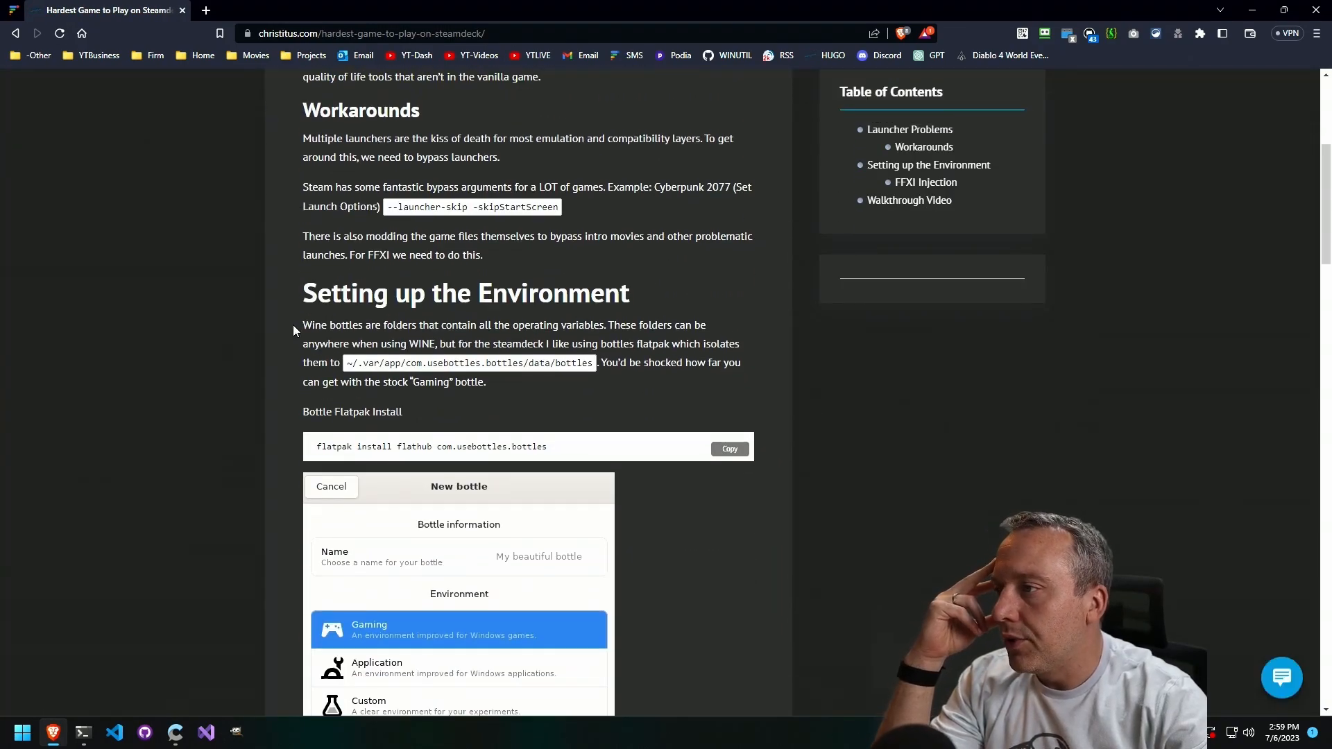
scroll("down", 3)
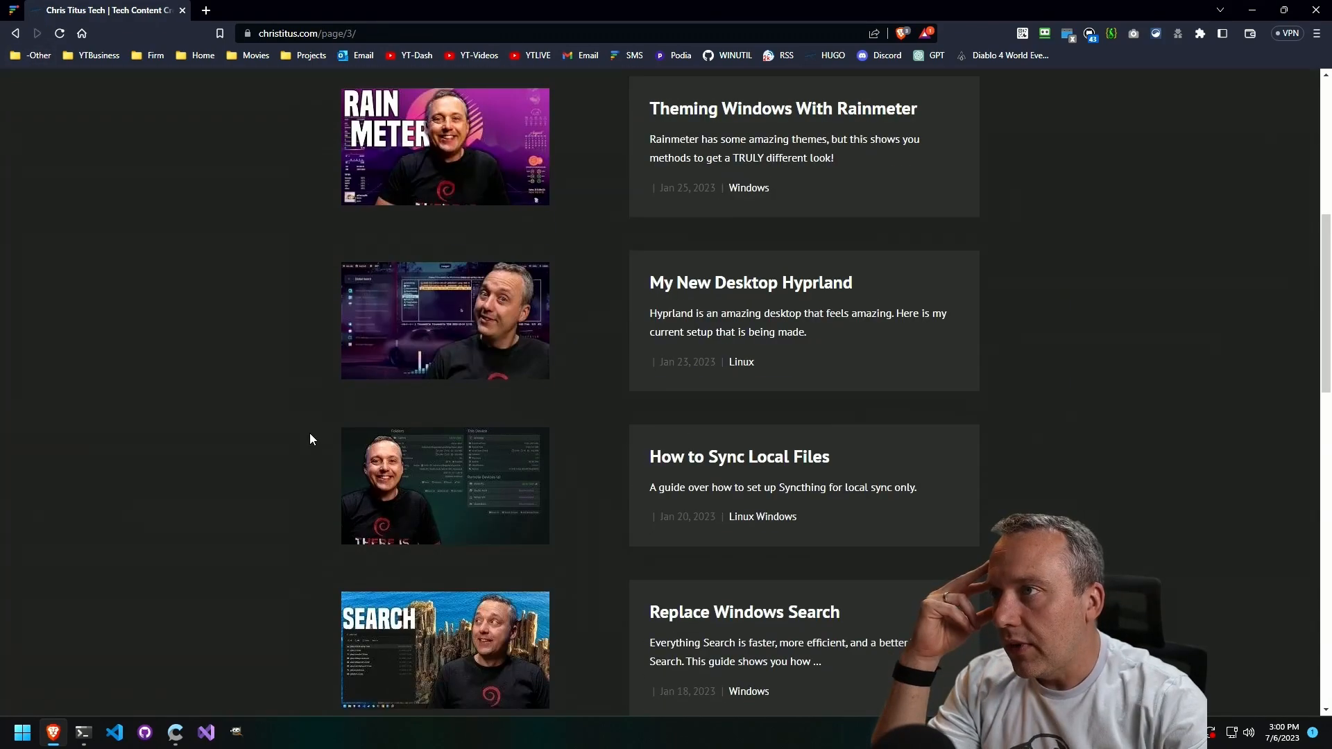
scroll("down", 3)
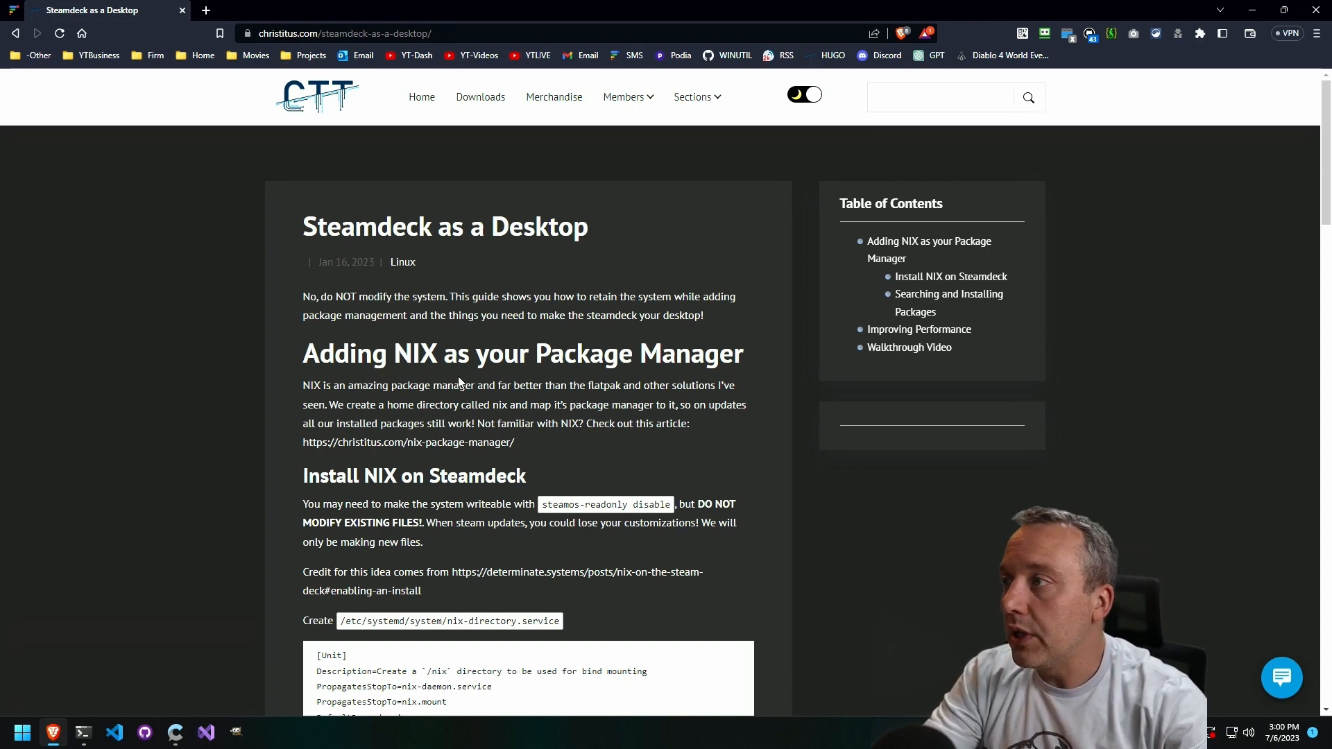
Step: Scroll to the service definitions and select the nix-directory.service file path
scroll("down", 3)
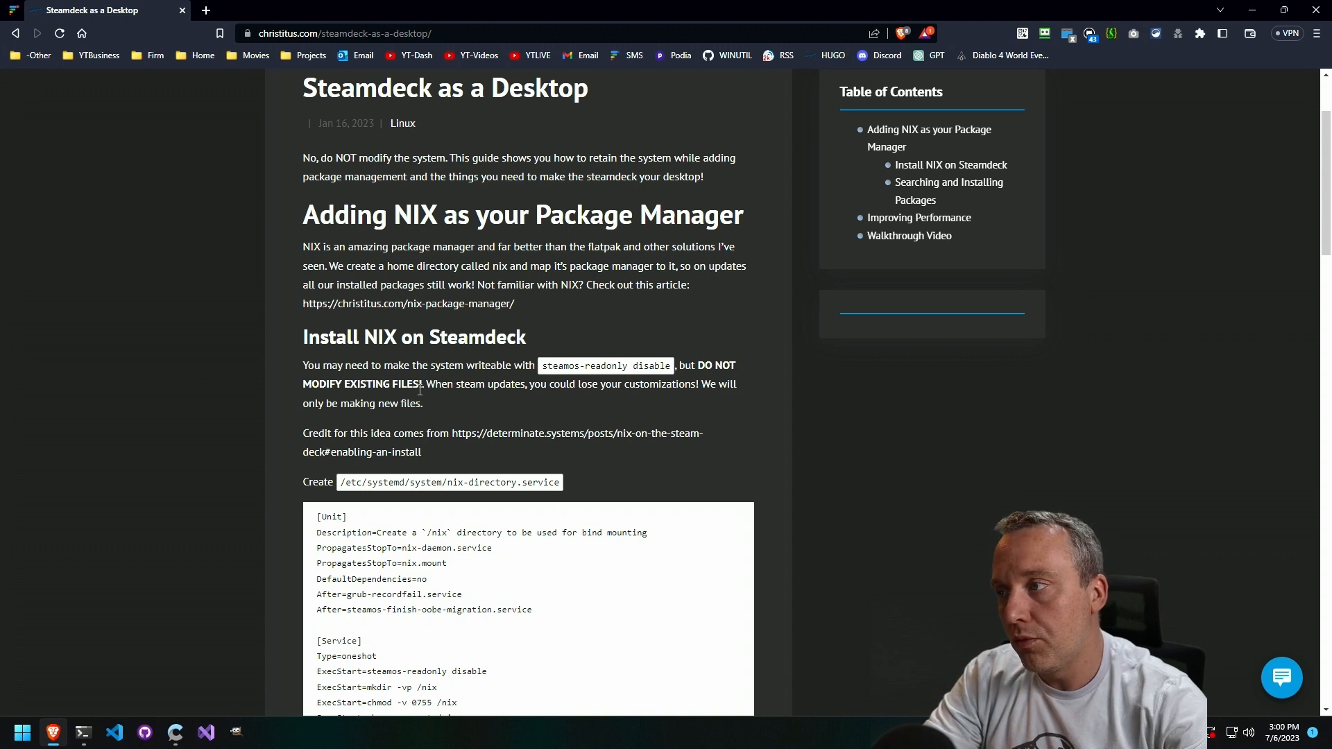
scroll("down", 3)
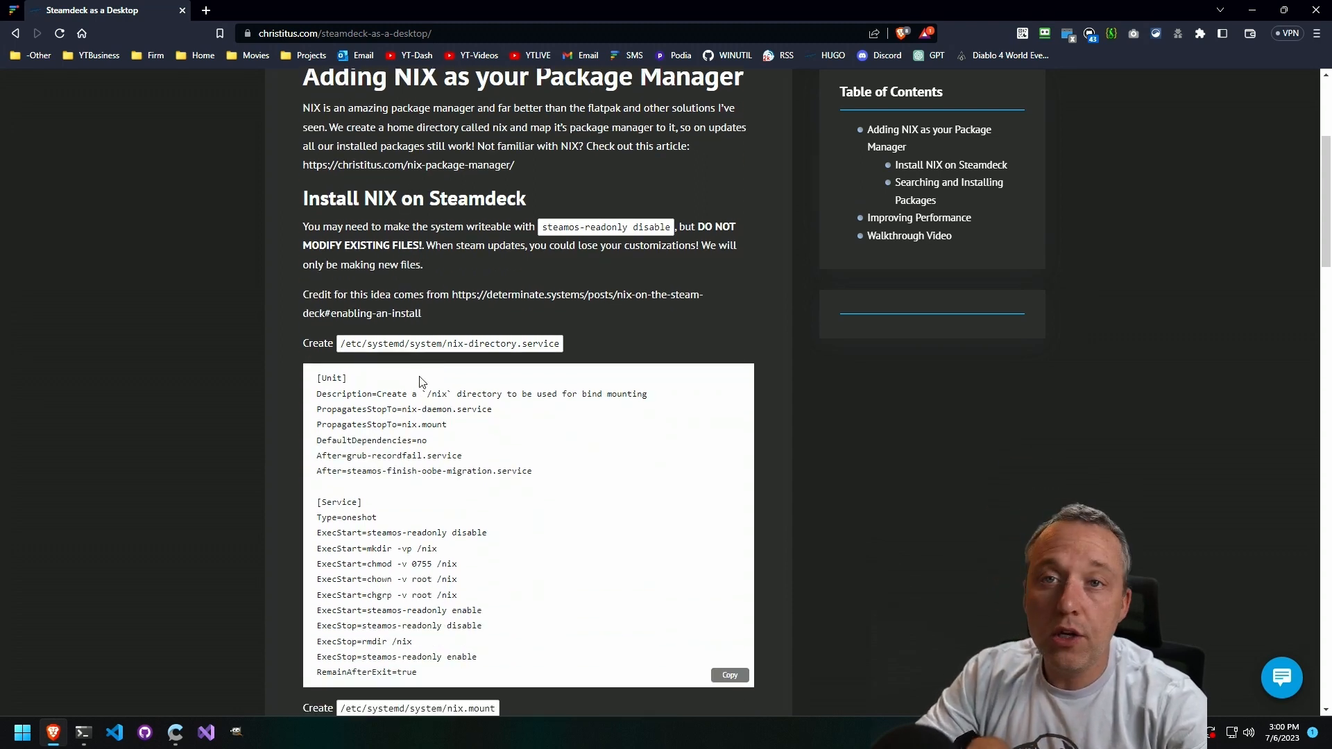
mouse_move(442, 377)
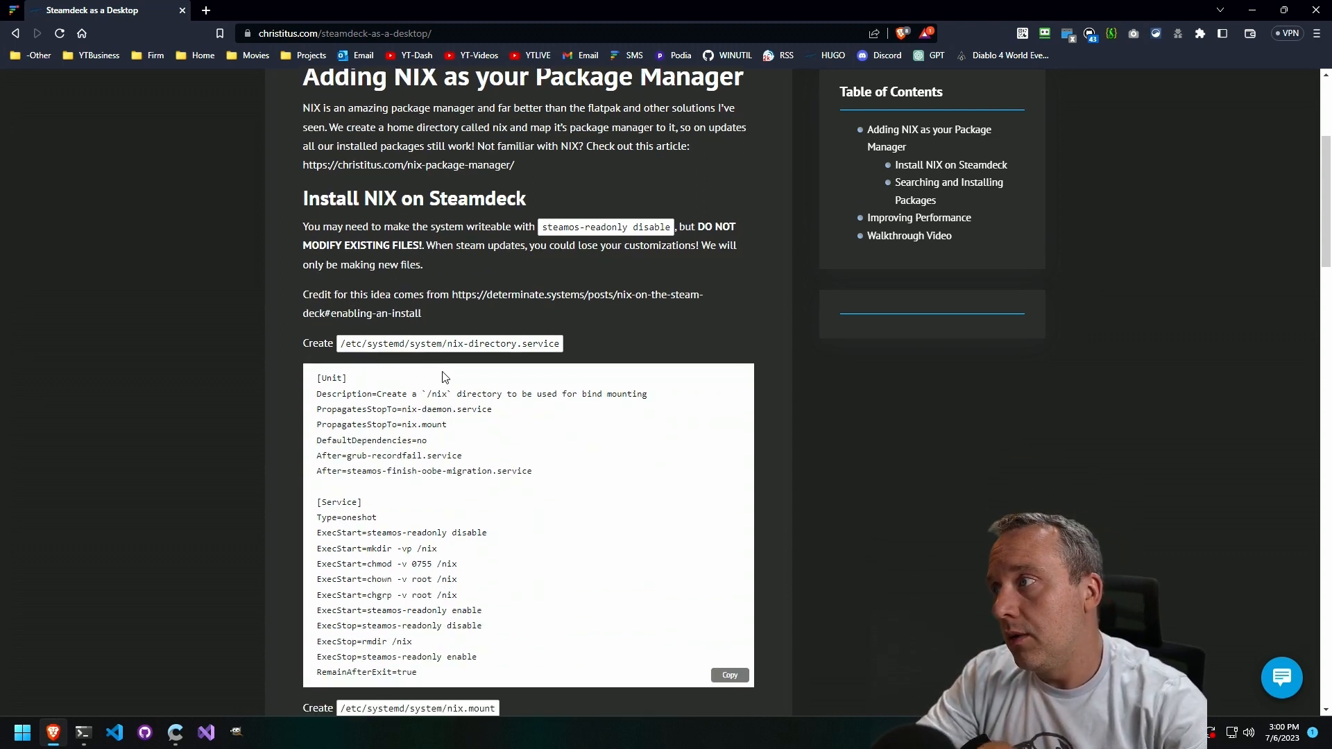
double_click(344, 344)
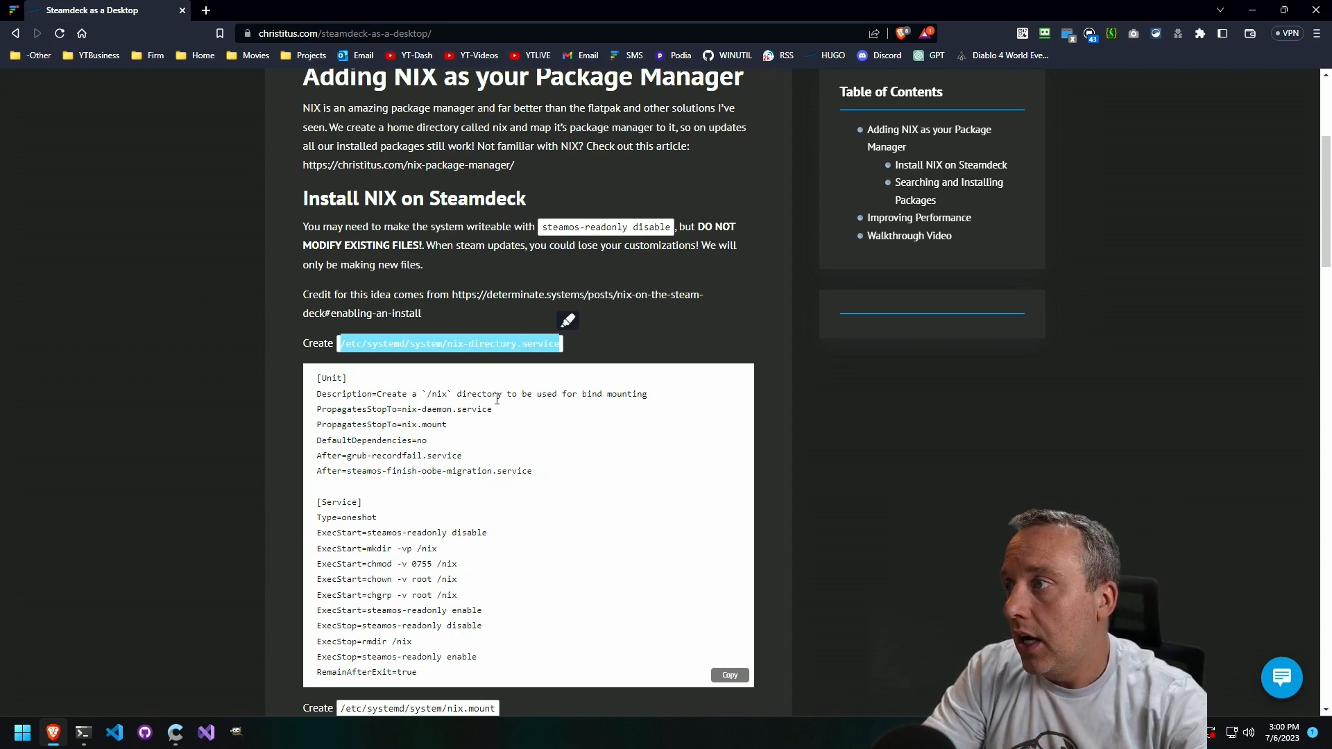
mouse_move(525, 389)
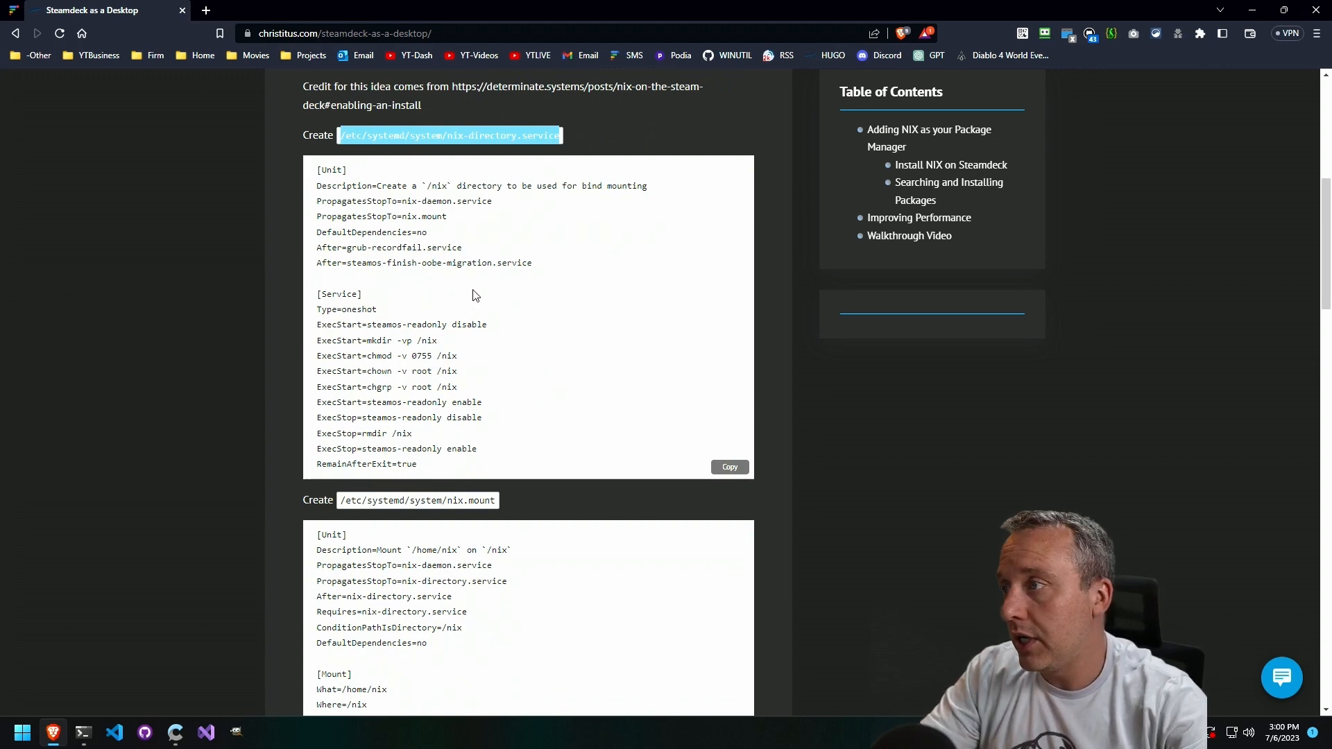
Step: Read on past the Install NIX command to 'Searching and Installing Packages'
scroll("down", 3)
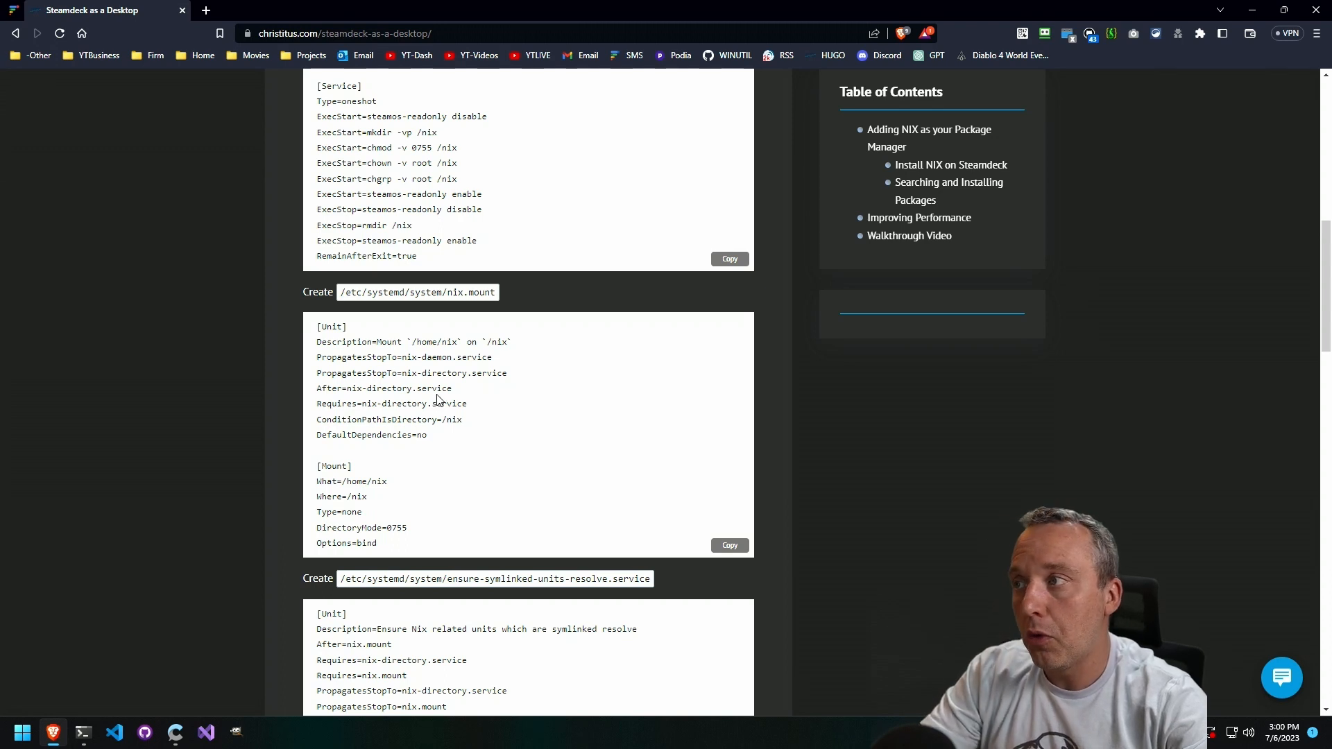
scroll("down", 3)
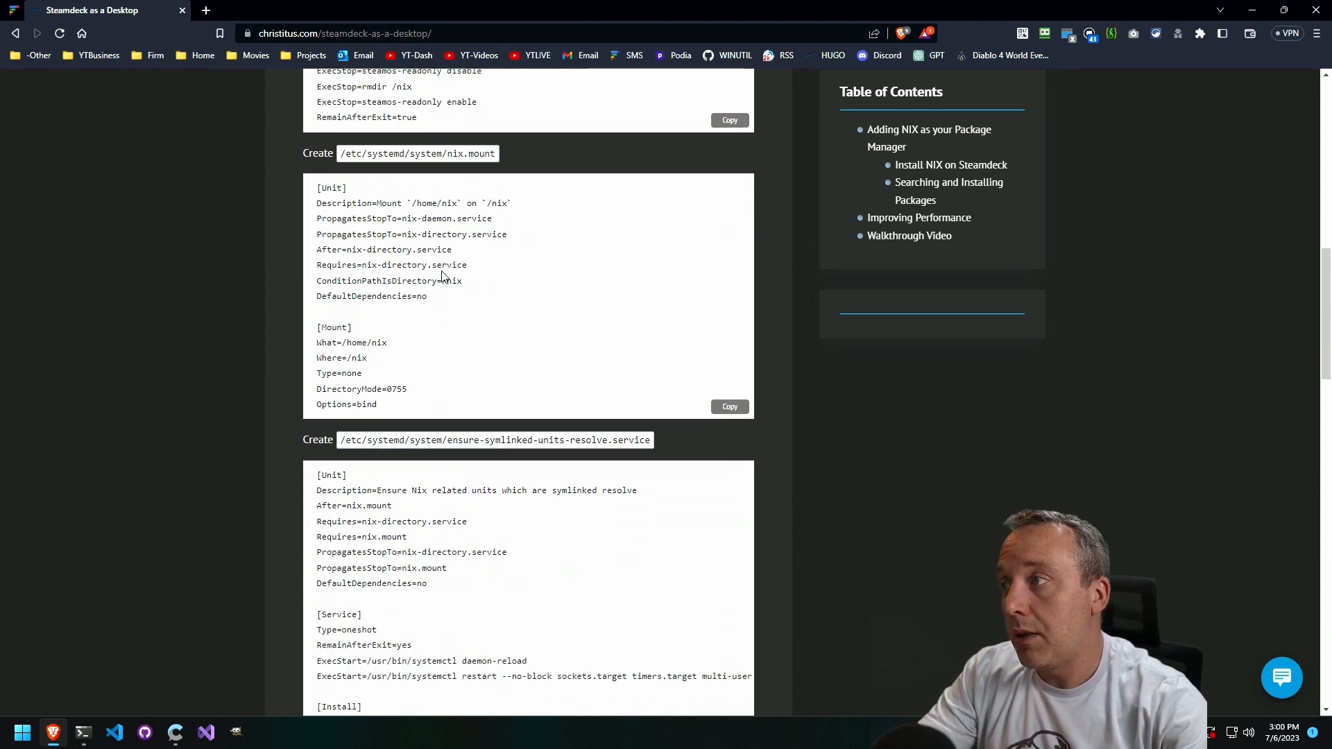
scroll("down", 3)
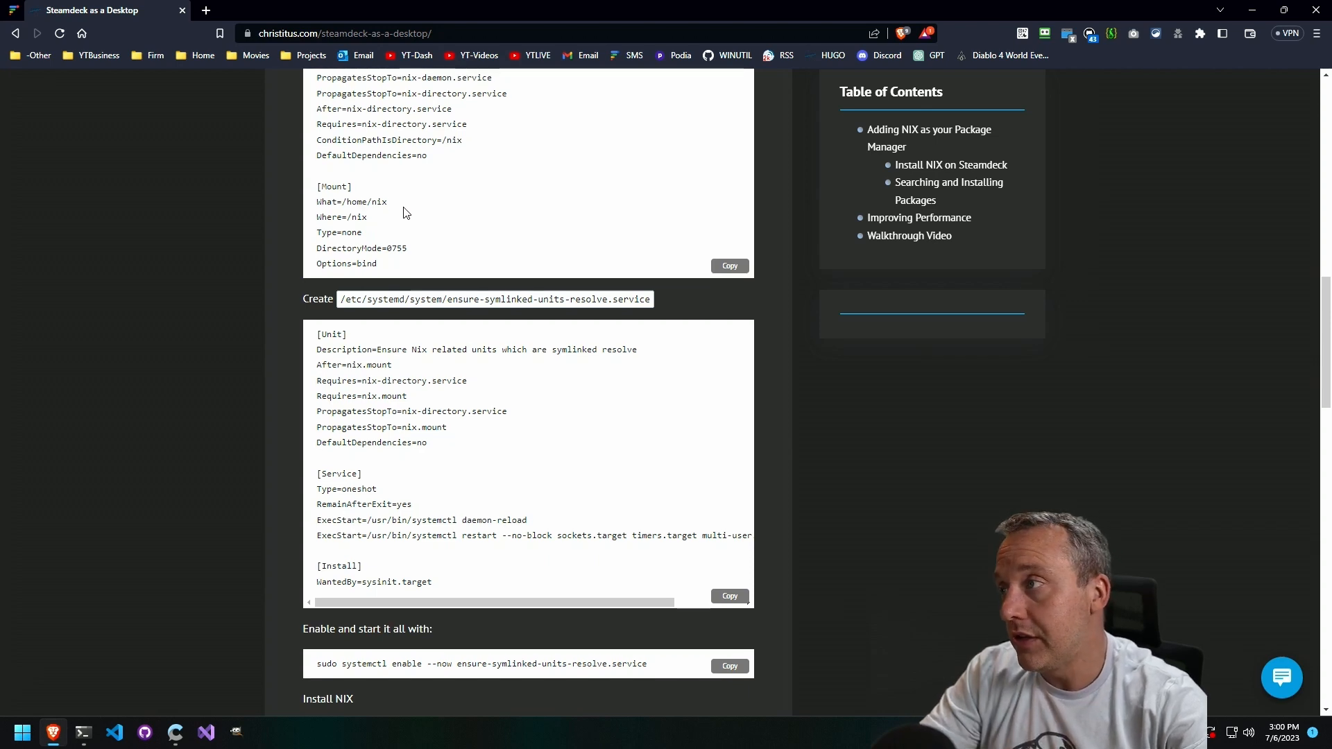
scroll("down", 3)
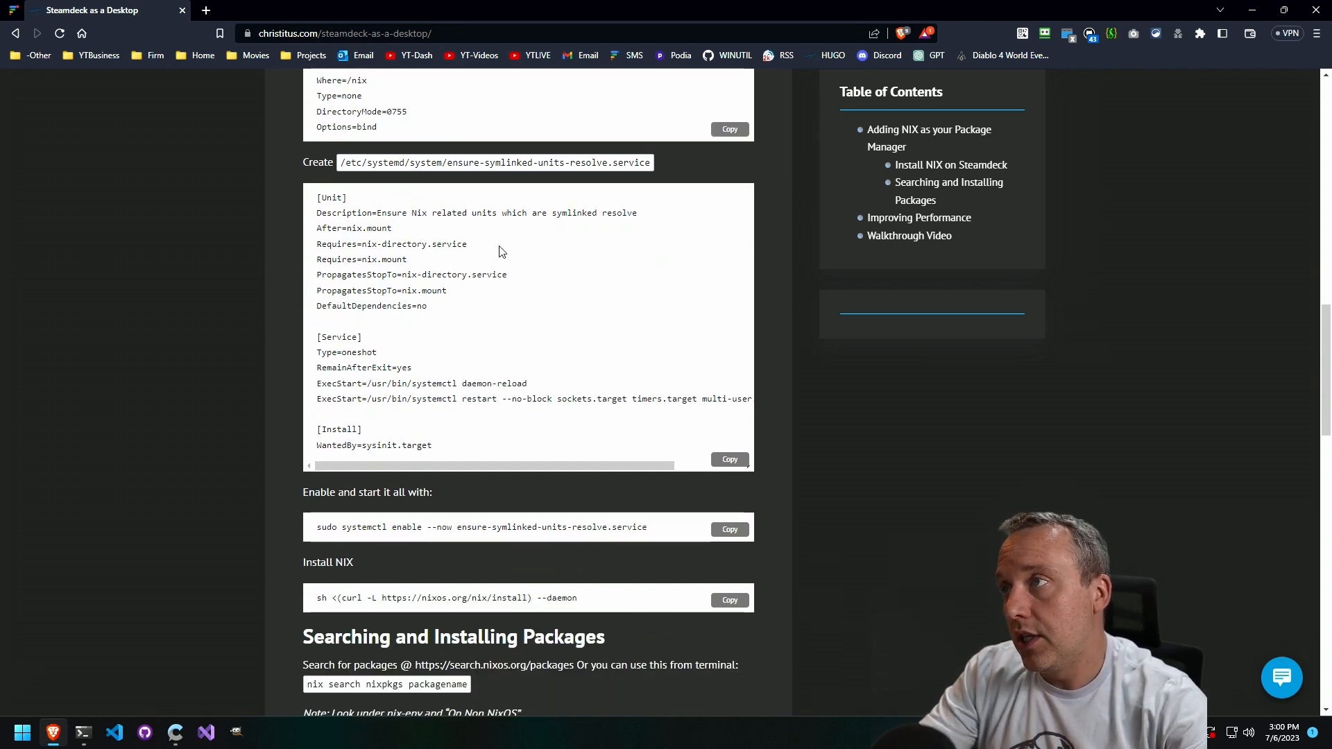
mouse_move(476, 261)
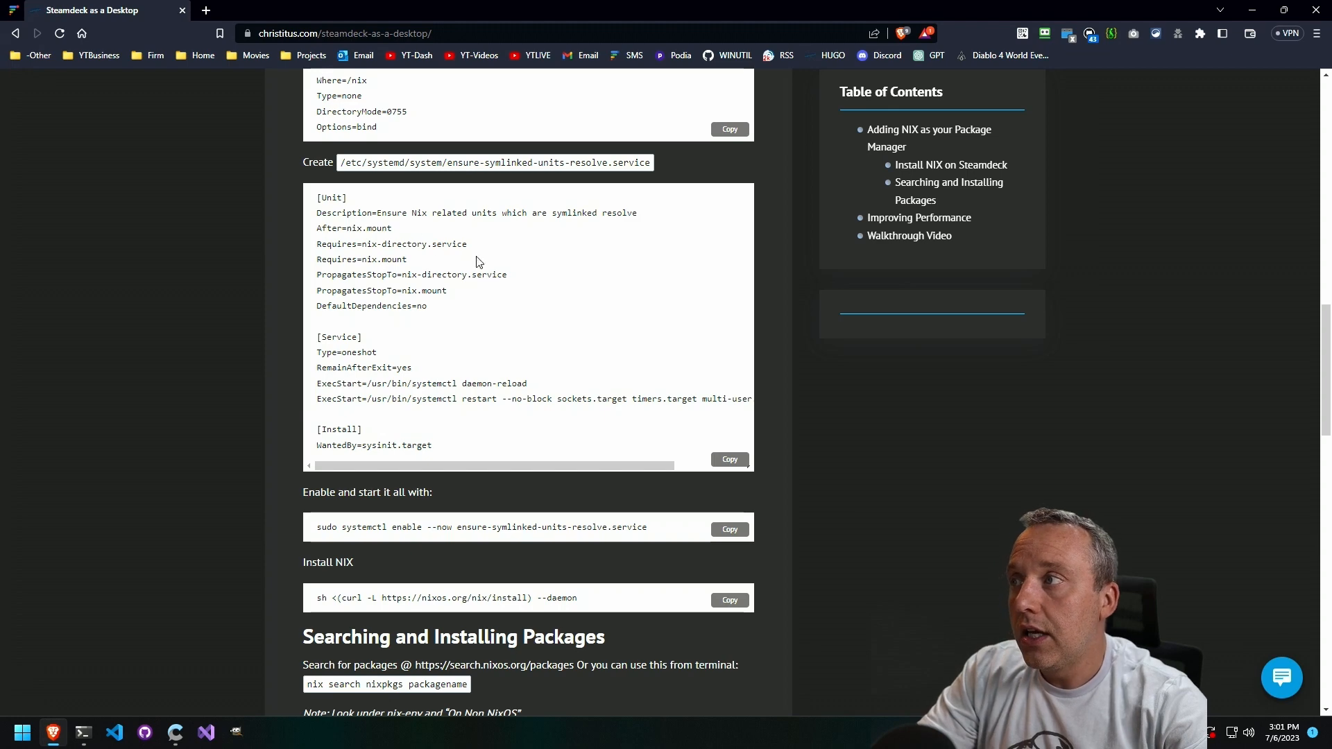
mouse_move(525, 259)
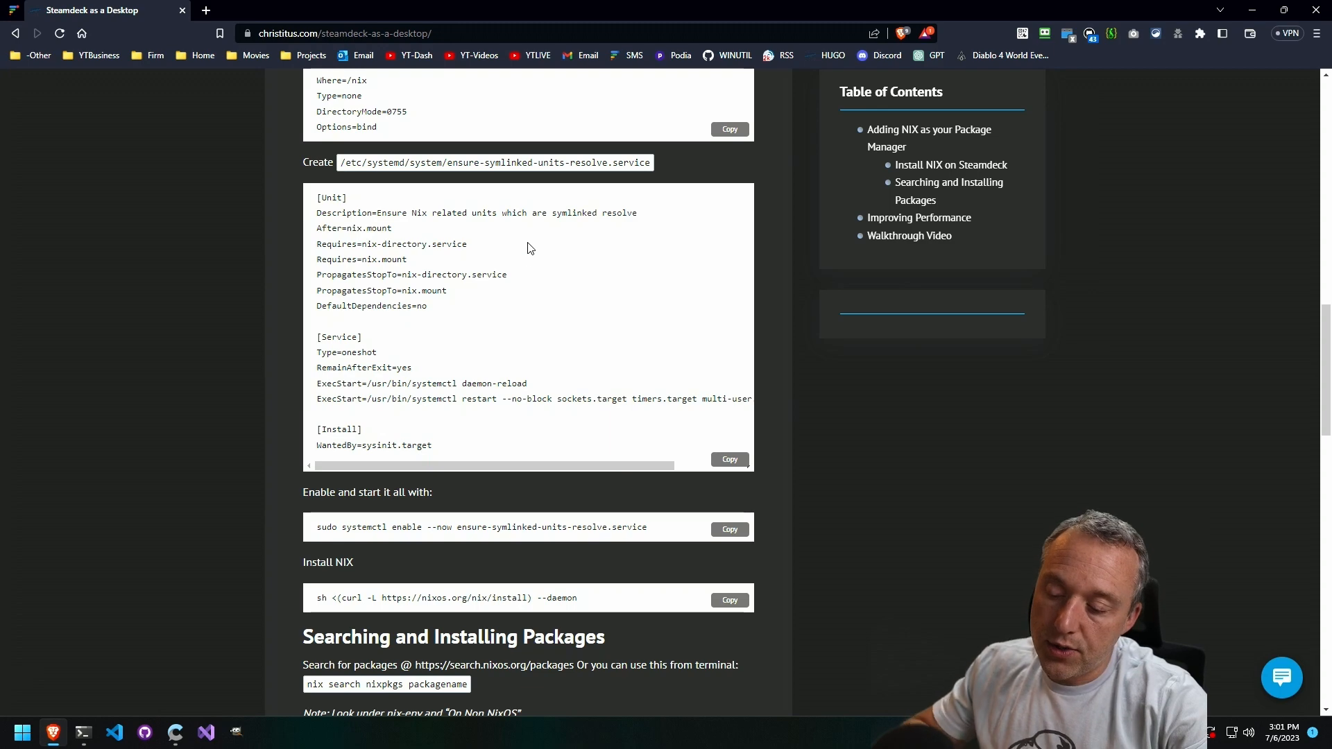
Step: Scroll past the package search and swappiness/swap-file tweaks to the Walkthrough Video
scroll("down", 3)
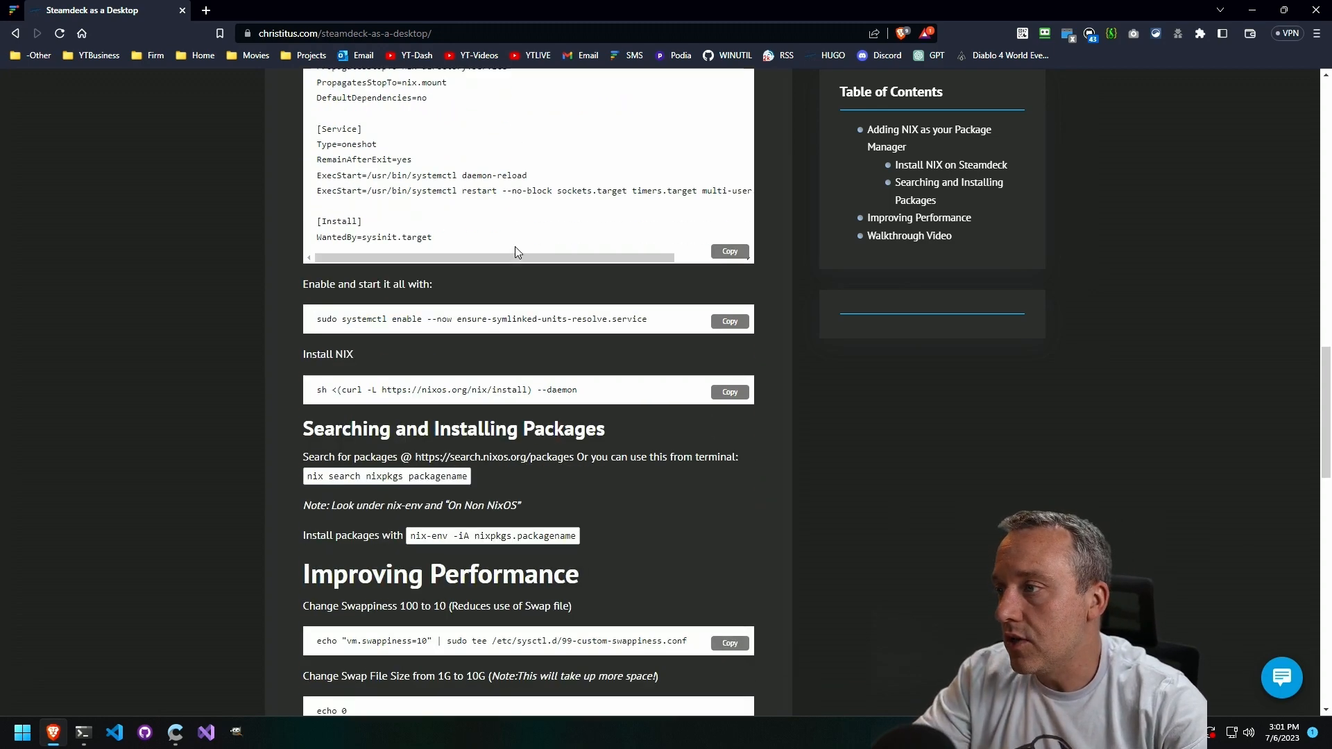
scroll("down", 3)
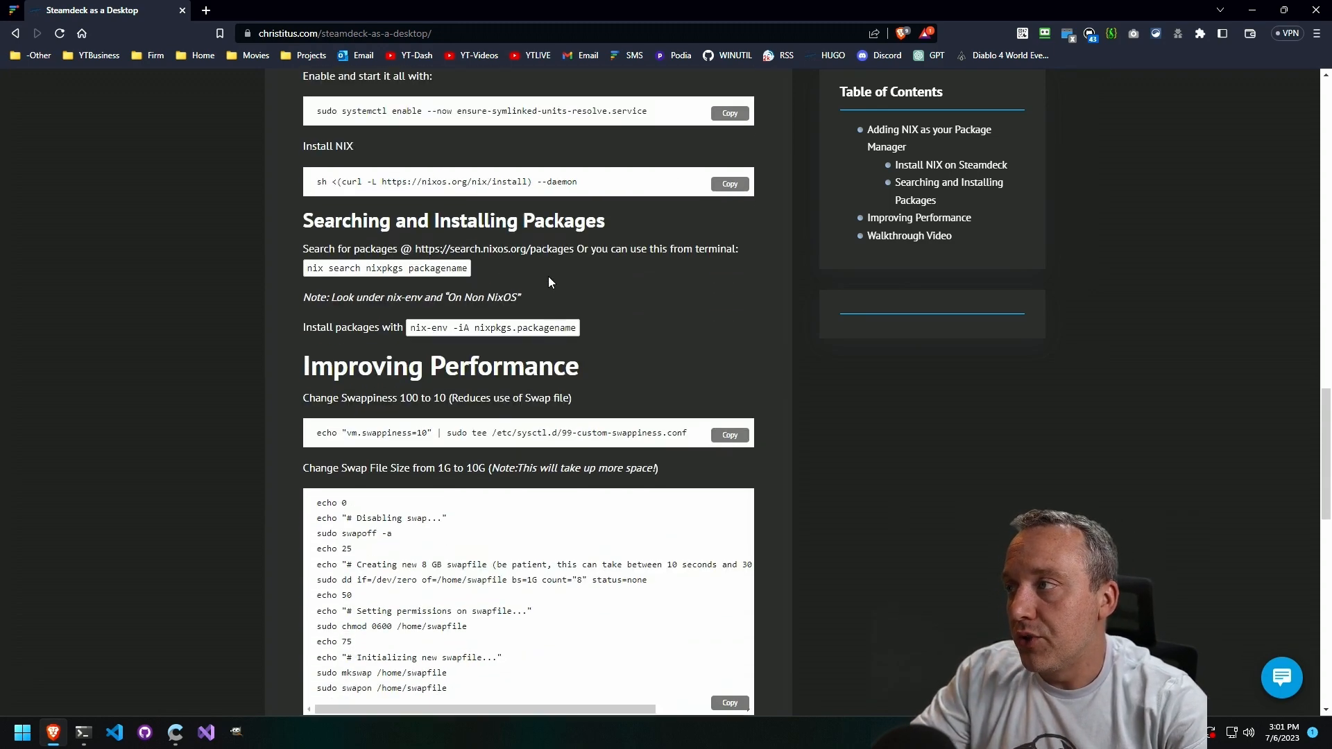
mouse_move(564, 353)
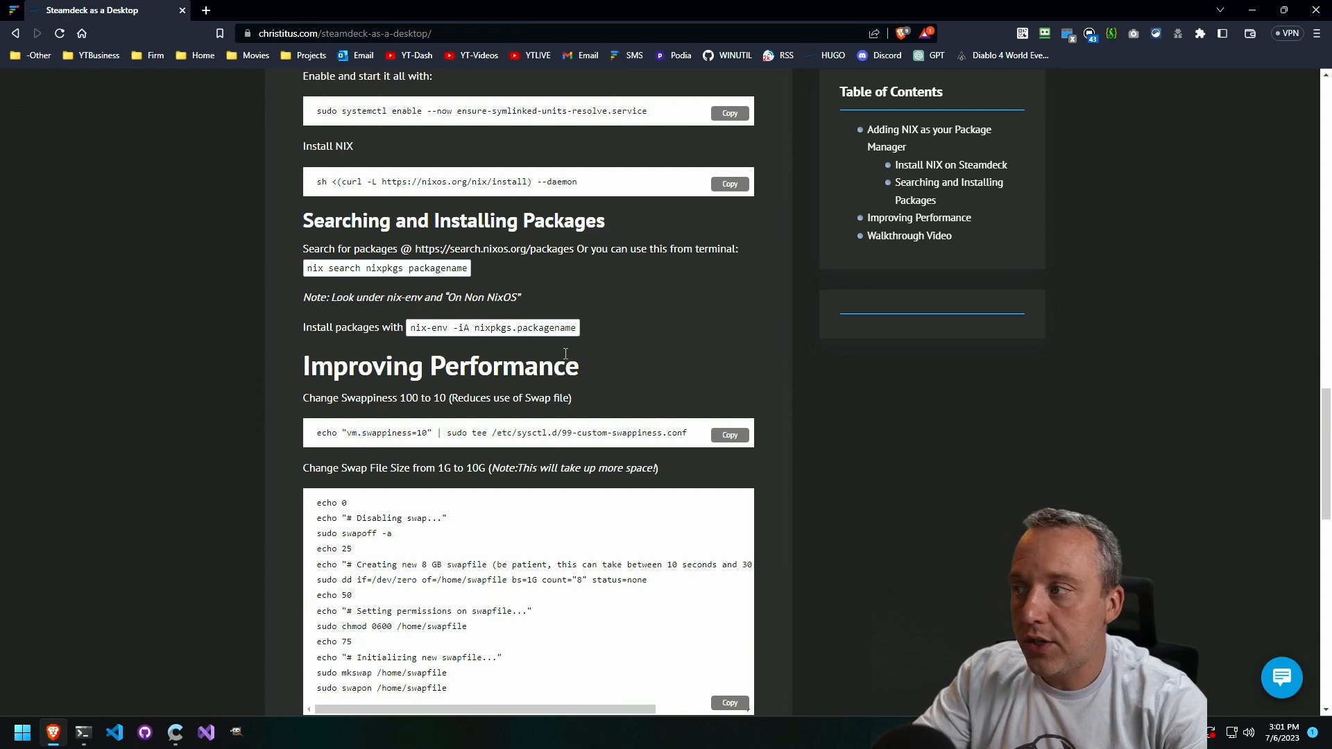
scroll("up", 3)
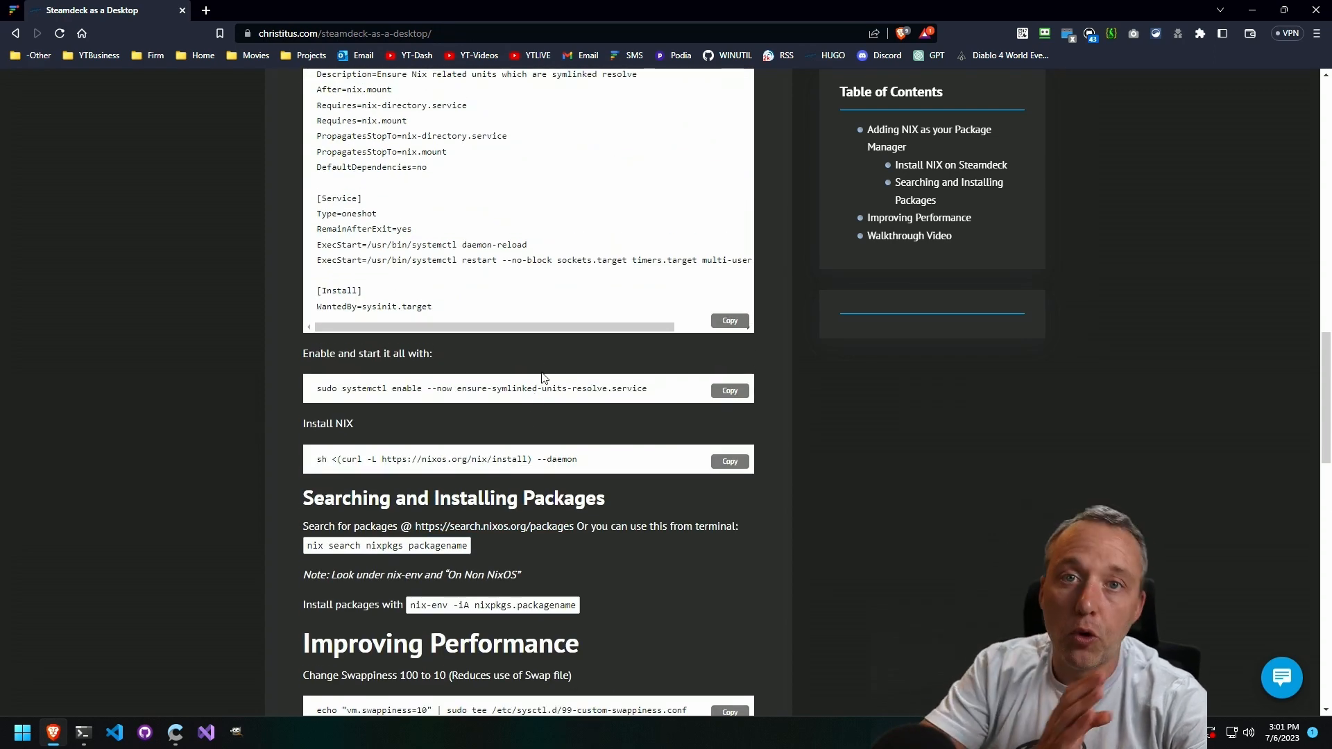
mouse_move(526, 360)
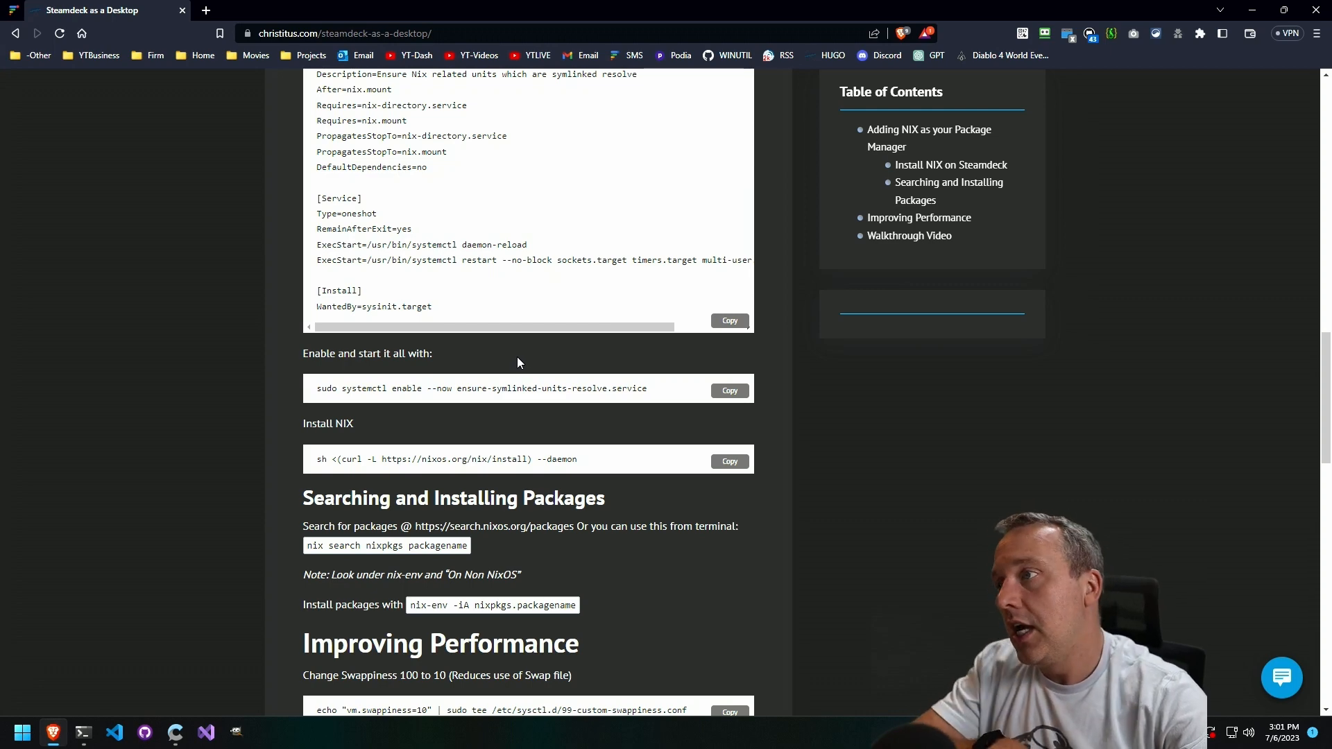
scroll("down", 3)
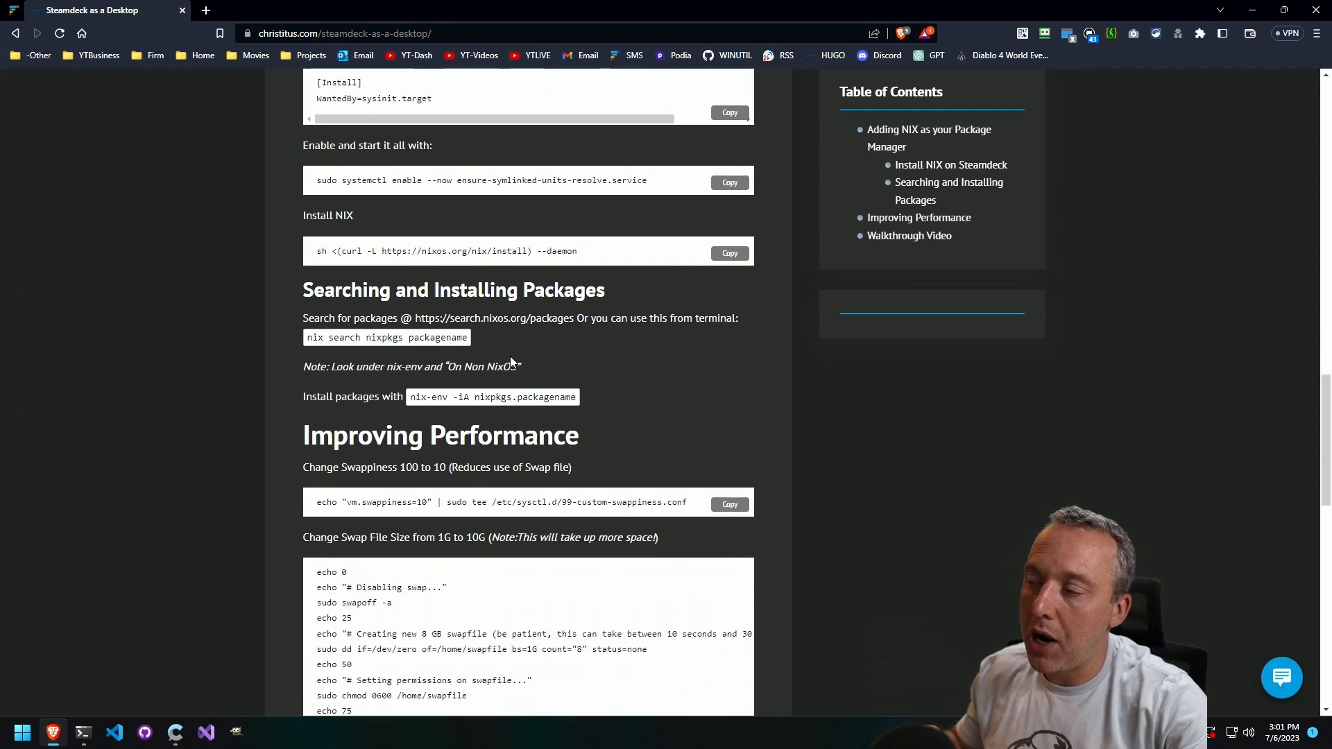
scroll("down", 3)
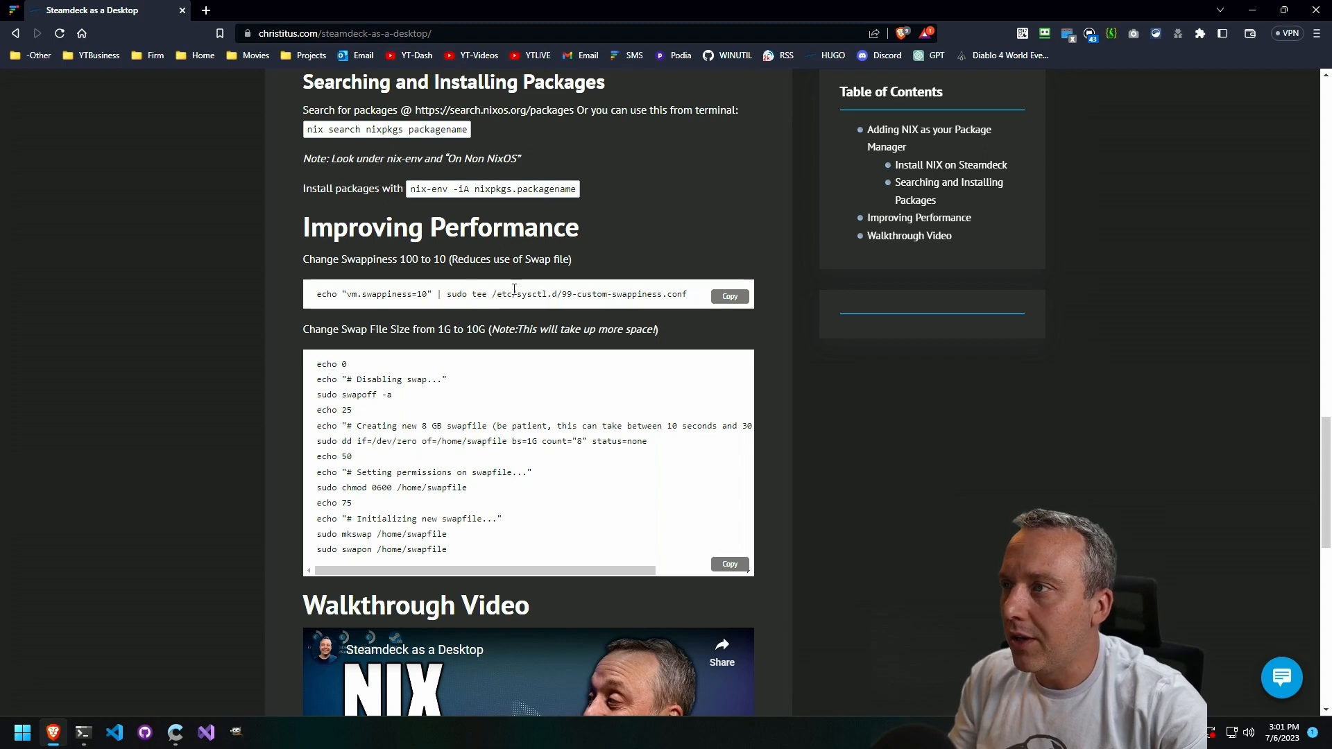
mouse_move(509, 511)
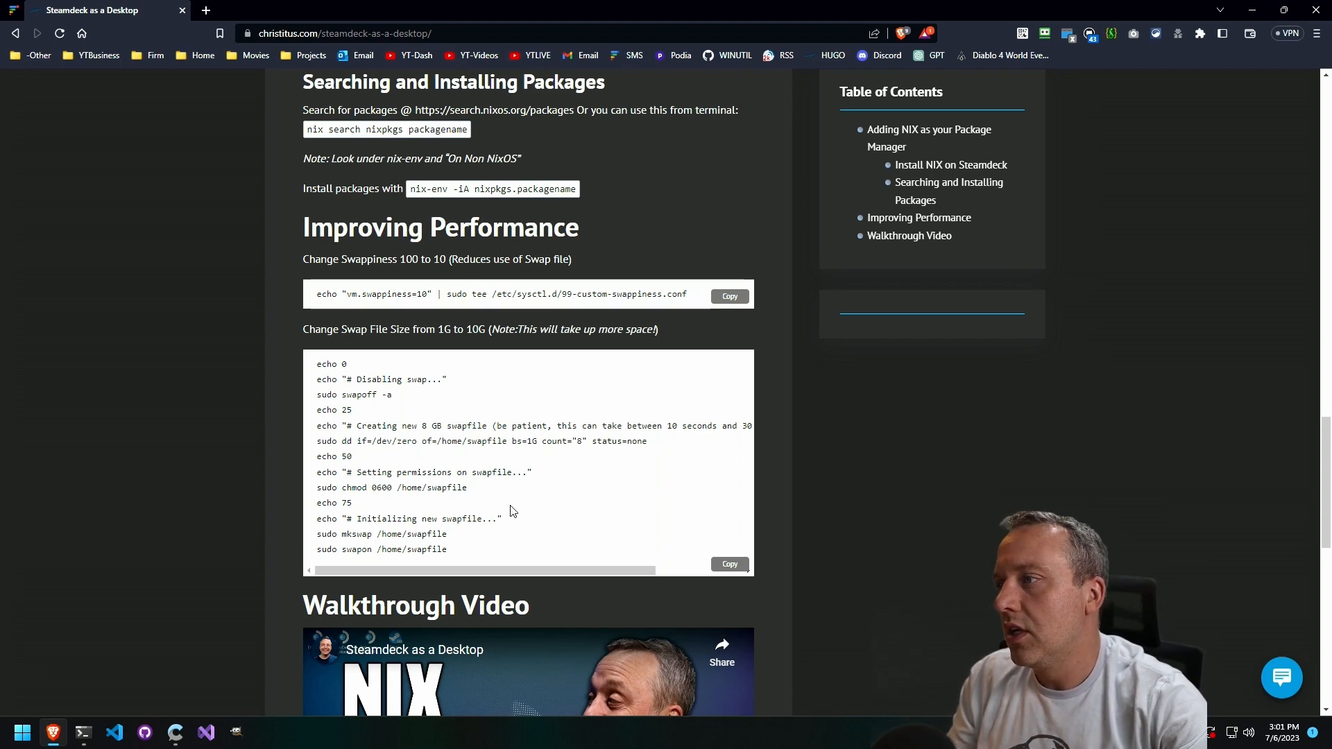
scroll("down", 3)
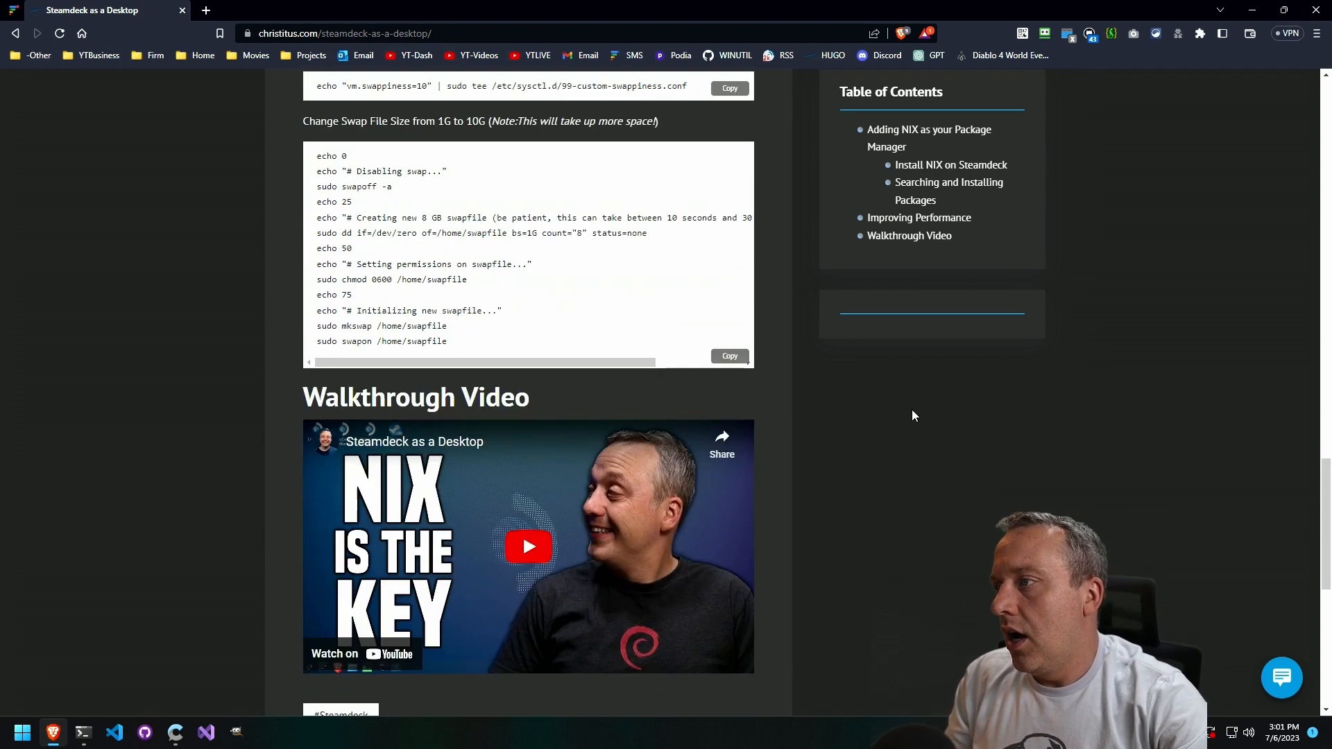
mouse_move(807, 558)
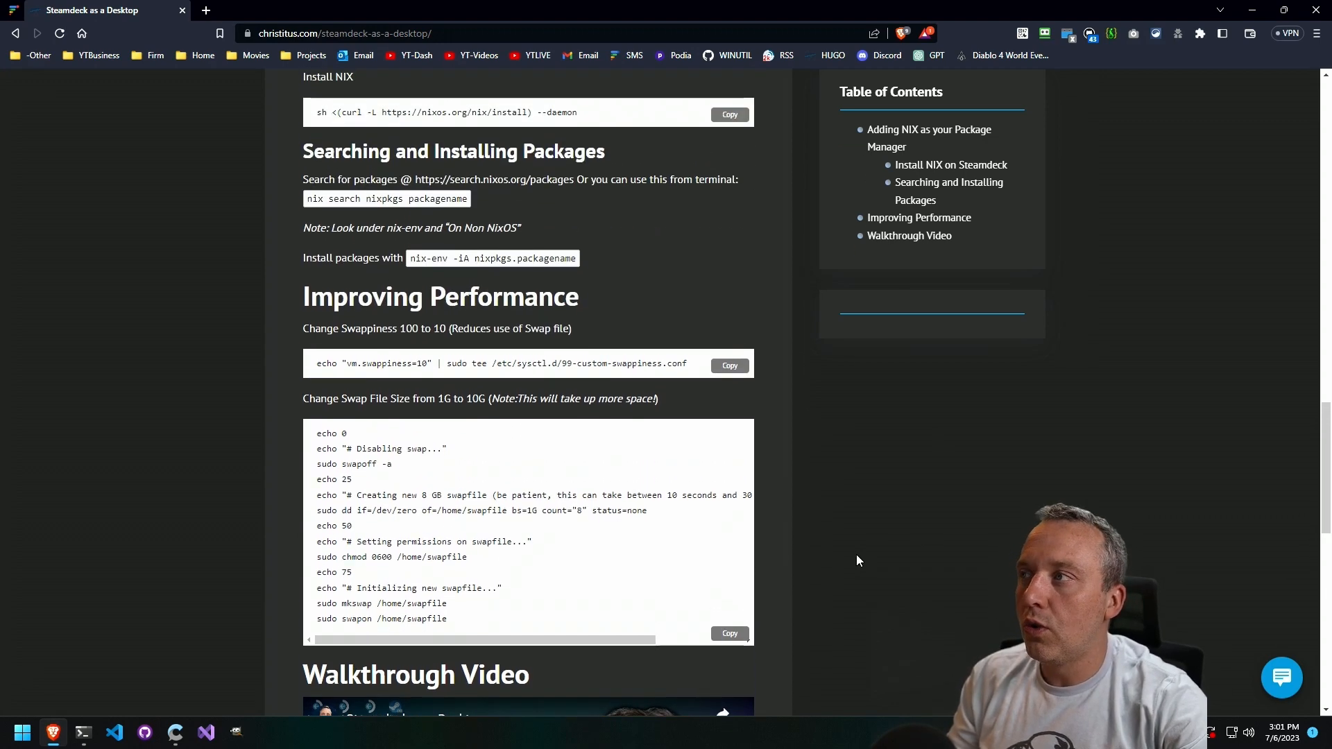
mouse_move(847, 541)
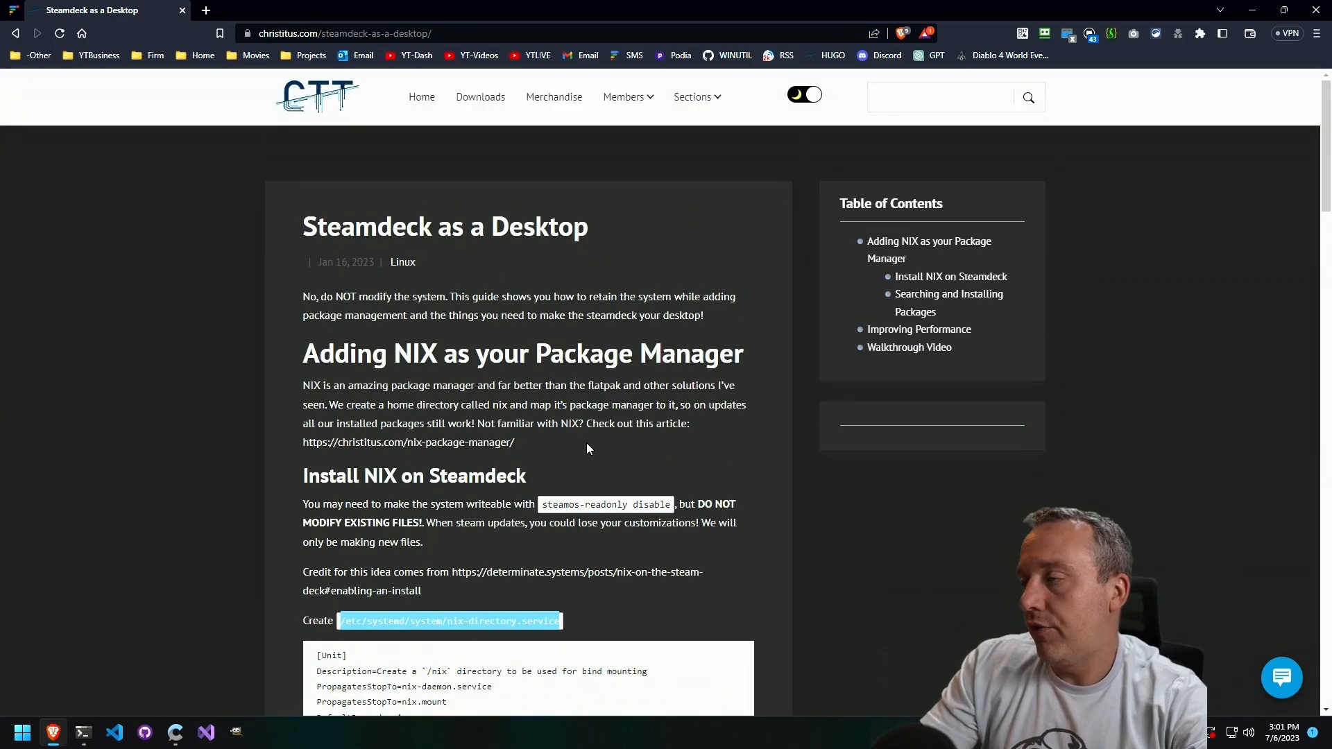
scroll("down", 3)
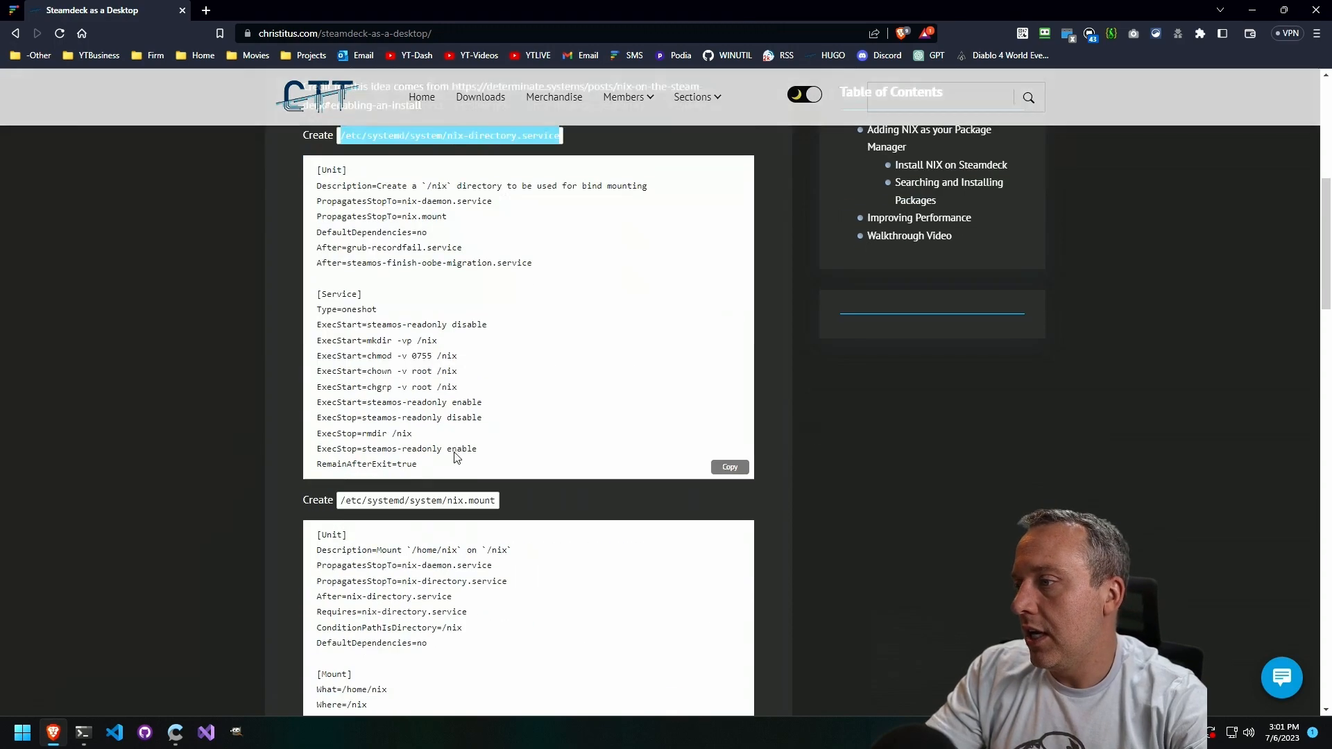
scroll("down", 3)
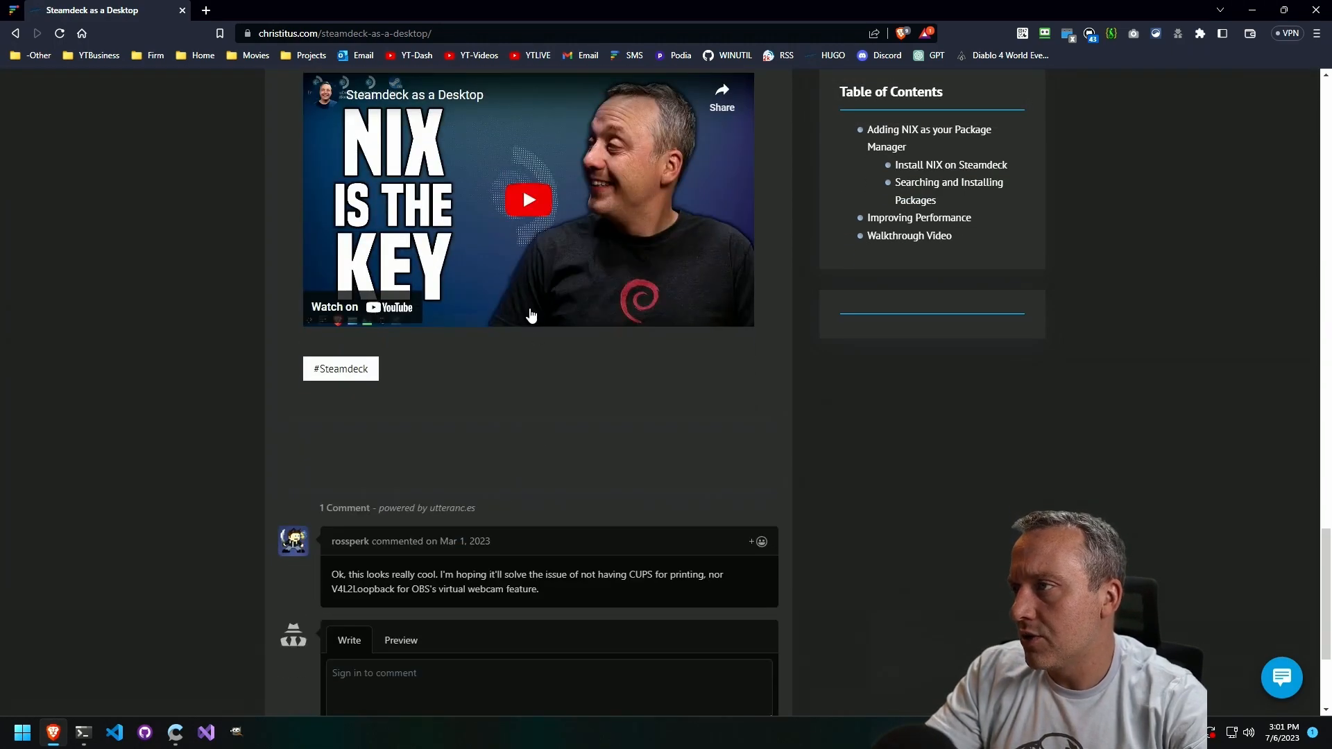
left_click(527, 200)
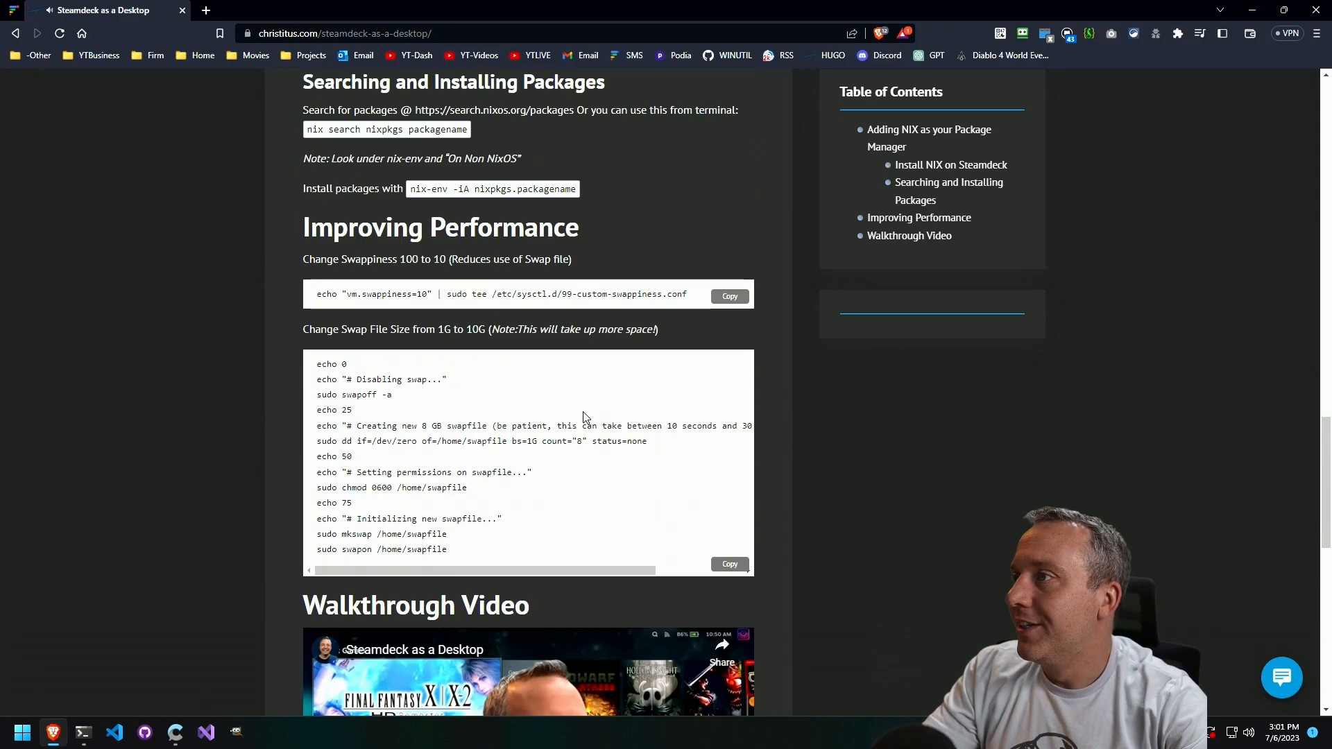
scroll("up", 3)
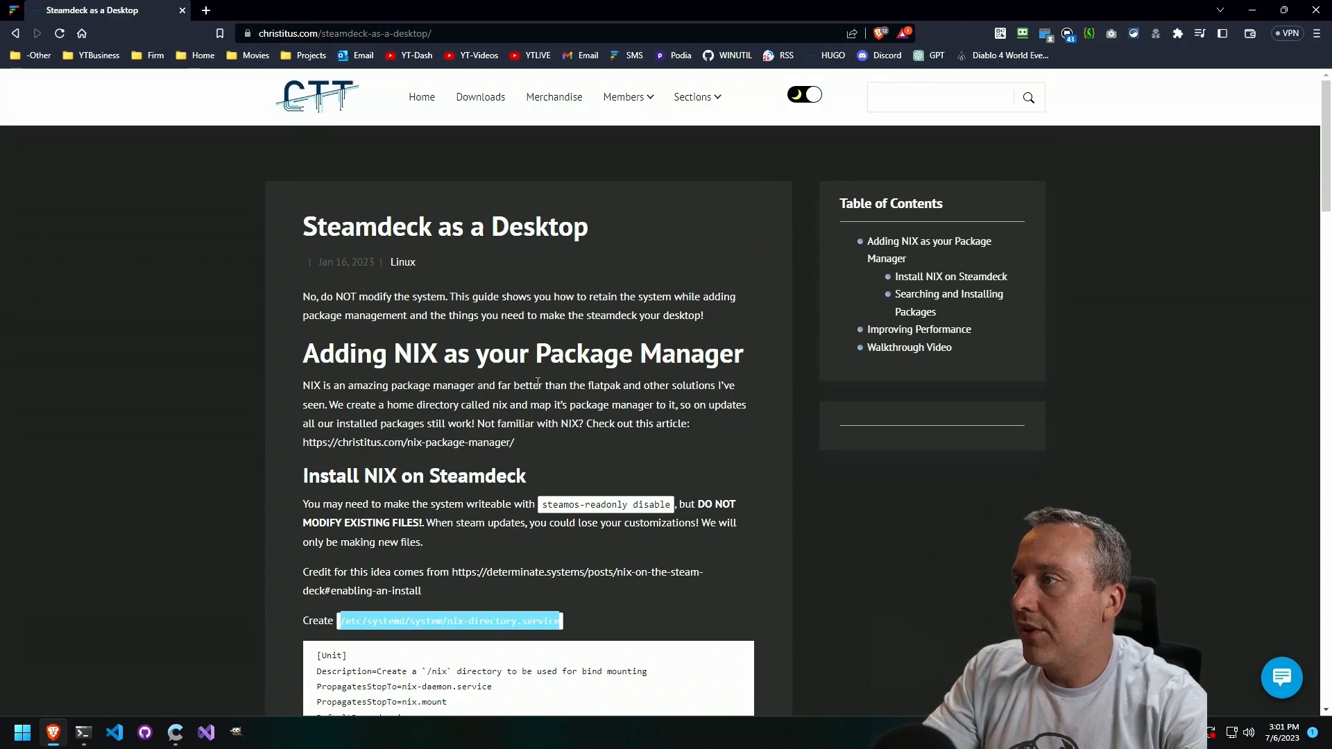